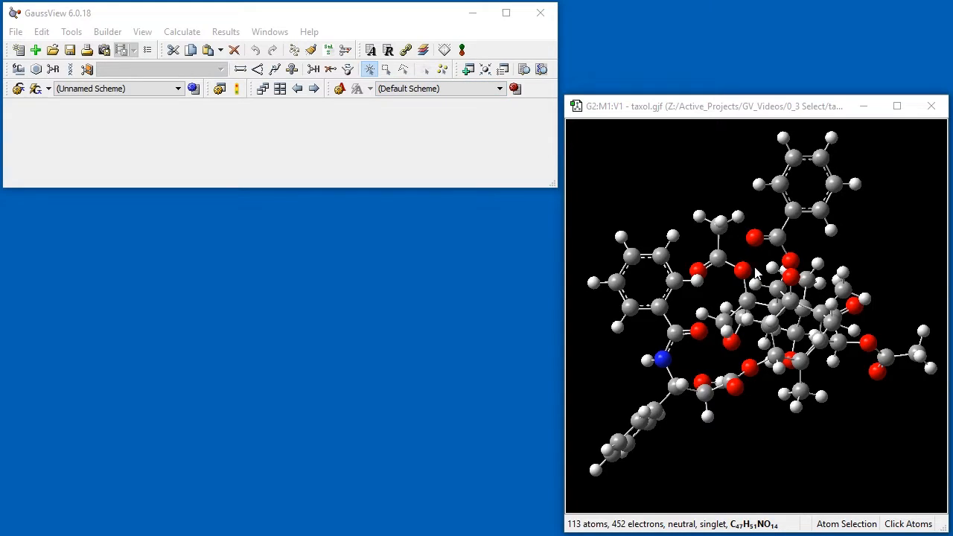
# Select the right-end methyl group and add further methyl groups, then the top phenyl ring.
pyautogui.click(922, 356)
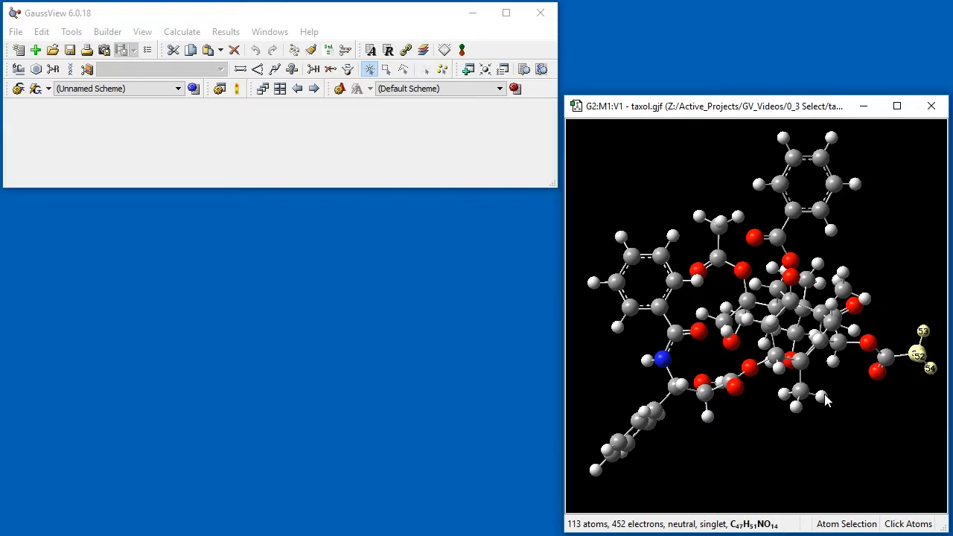
pyautogui.click(798, 393)
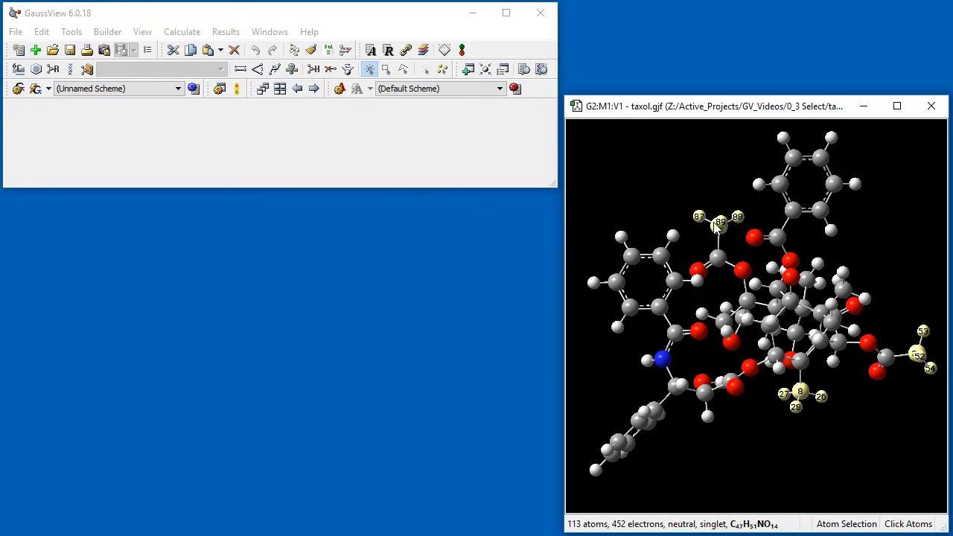
pyautogui.moveTo(721, 182)
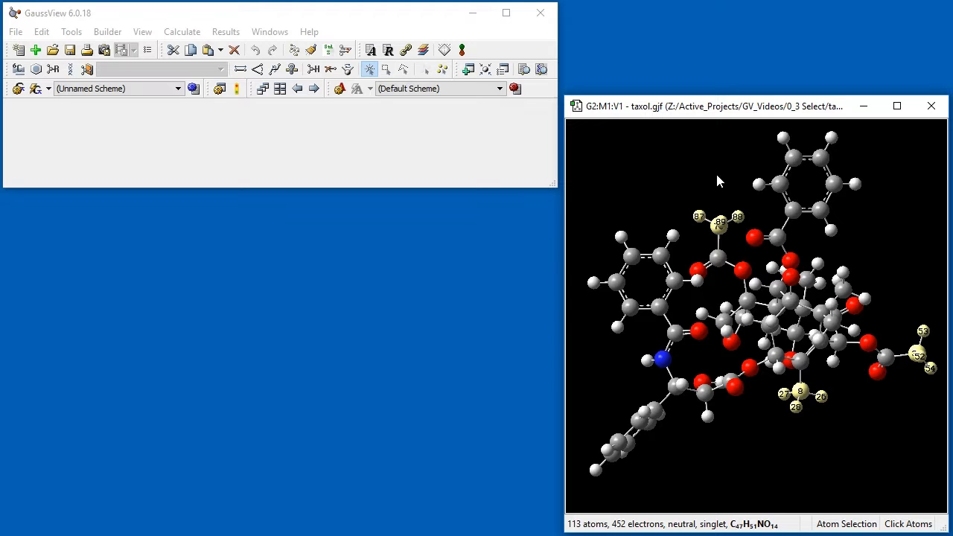
pyautogui.click(388, 68)
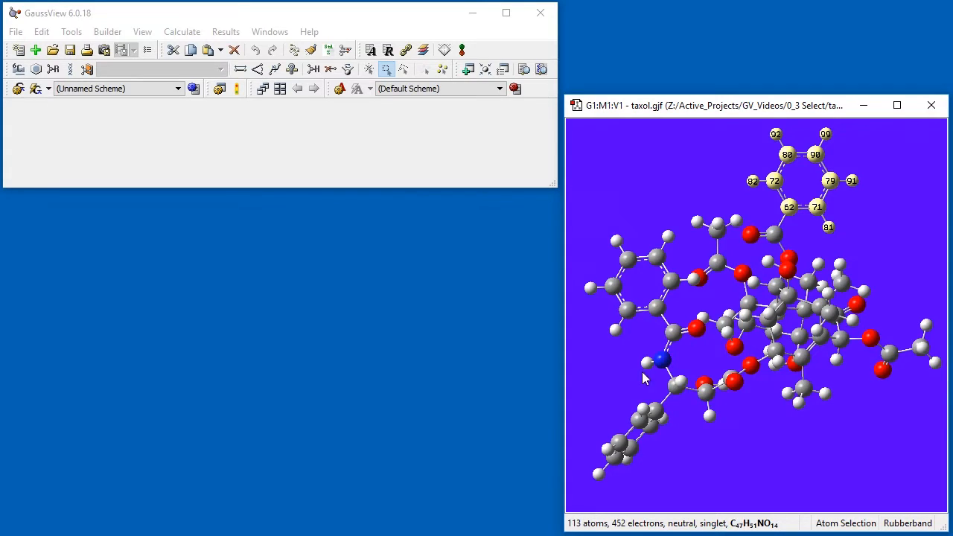
pyautogui.moveTo(652, 489)
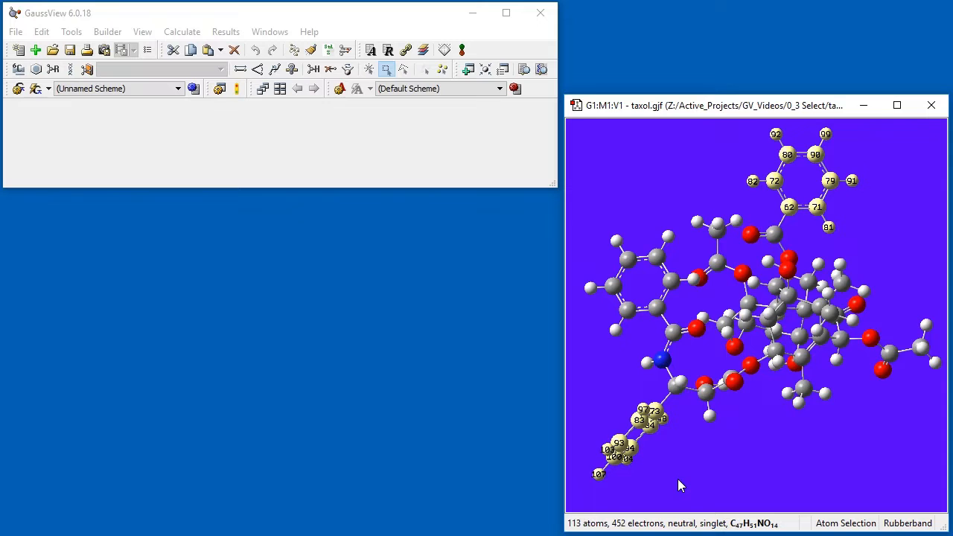
# Show the Atom Selection Editor for taxol via Tools > Atom Selection.
pyautogui.click(405, 70)
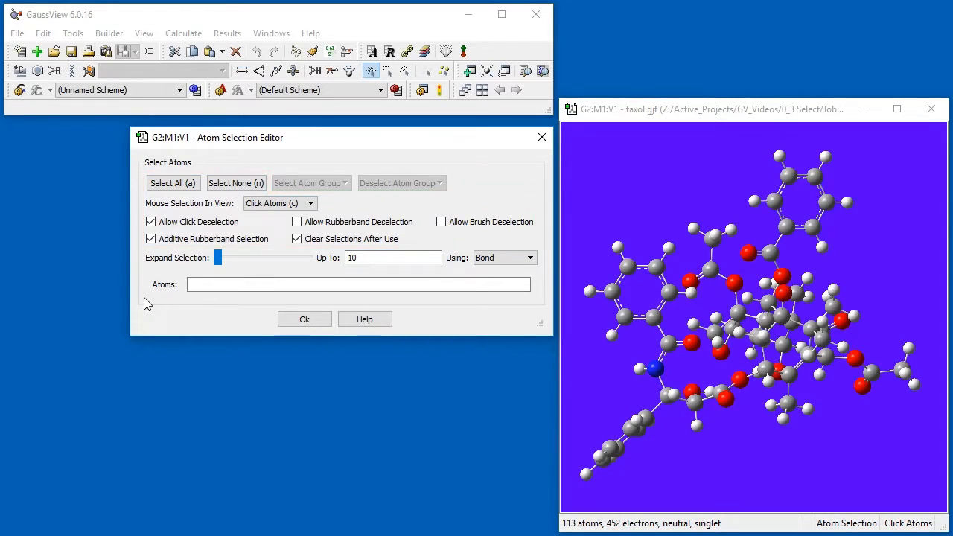
pyautogui.moveTo(257, 252)
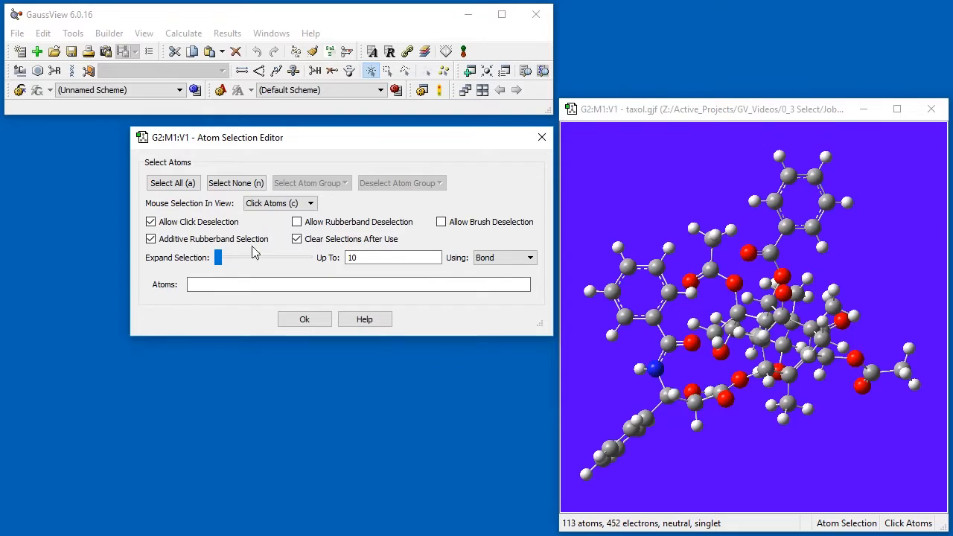
# Set Mouse Selection In View to Rubberband with additive selection enabled.
pyautogui.click(280, 203)
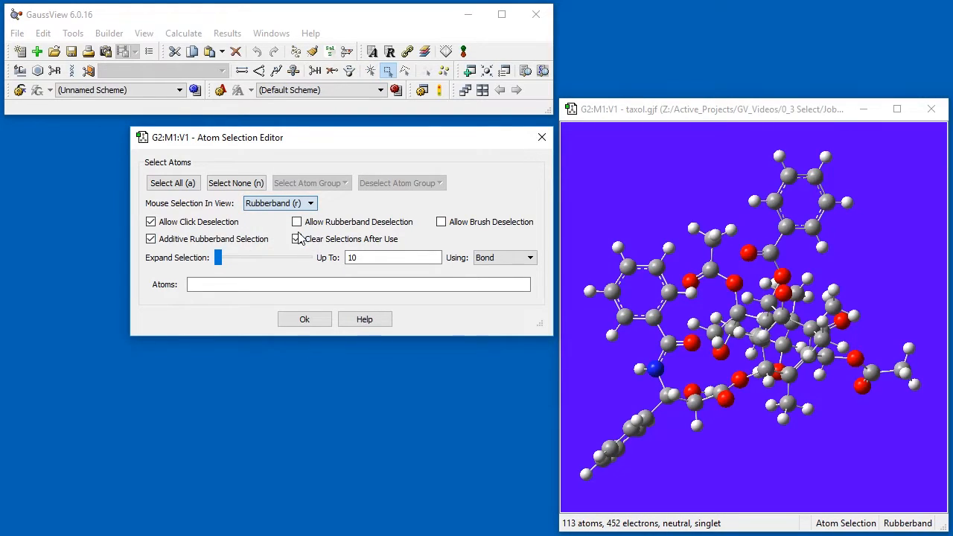
pyautogui.click(296, 238)
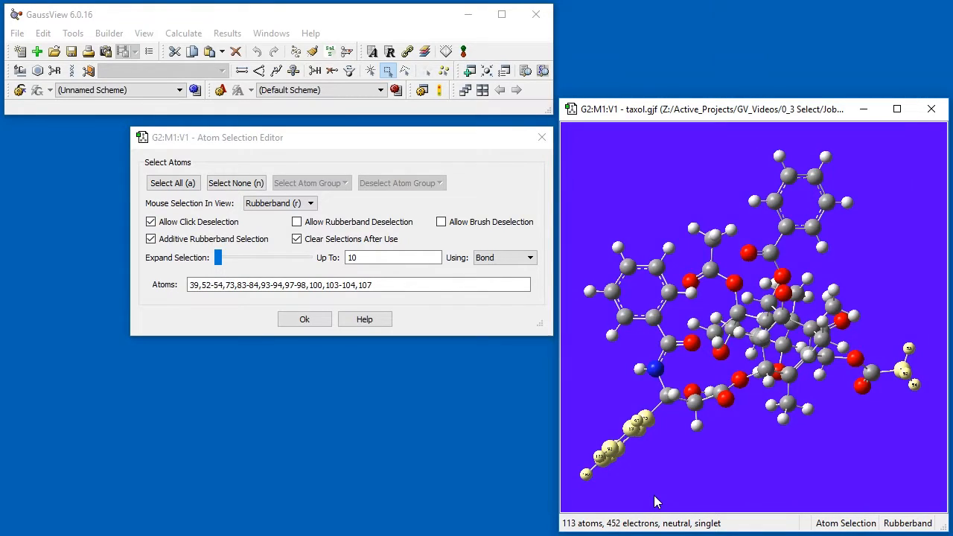
# Select None, disable Additive Rubberband Selection, and try a non-additive box selection on taxol.
pyautogui.click(235, 182)
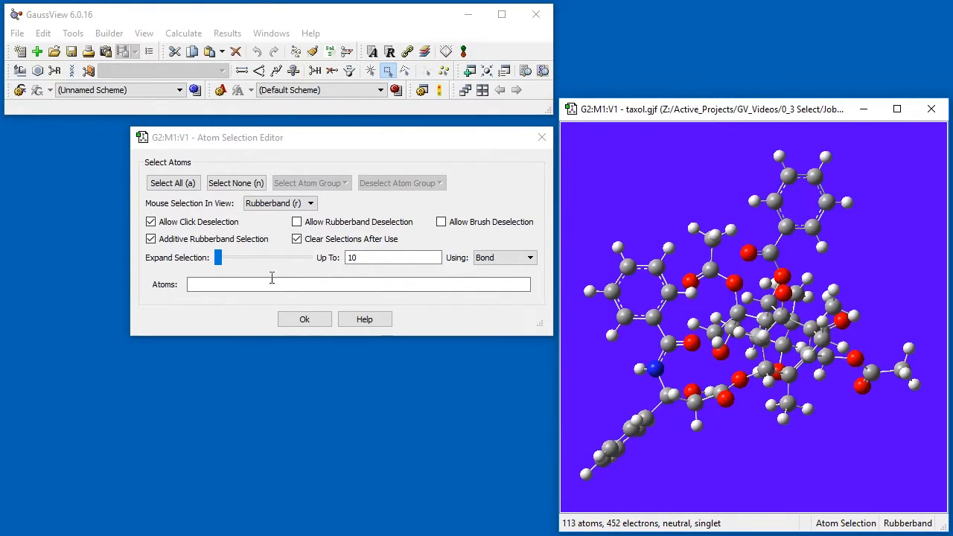
pyautogui.click(150, 238)
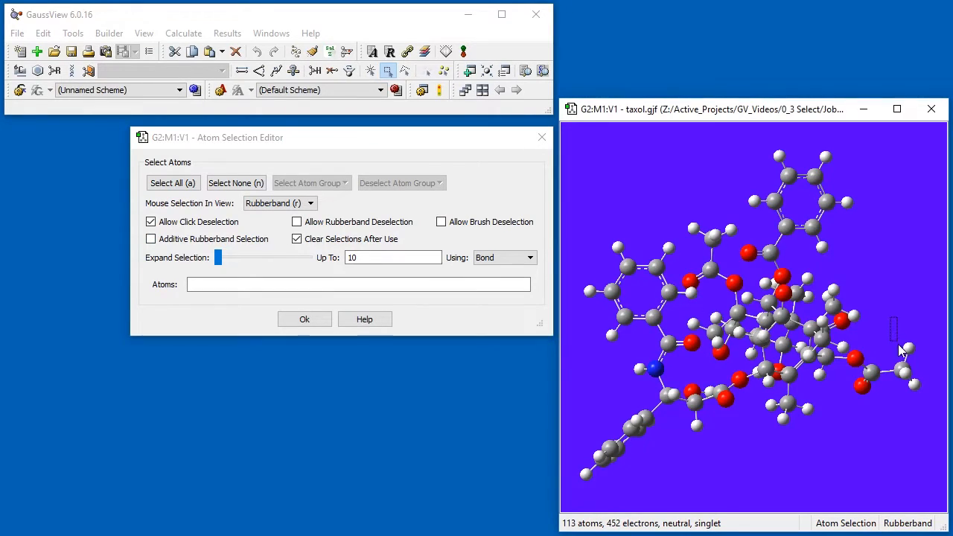
pyautogui.click(905, 370)
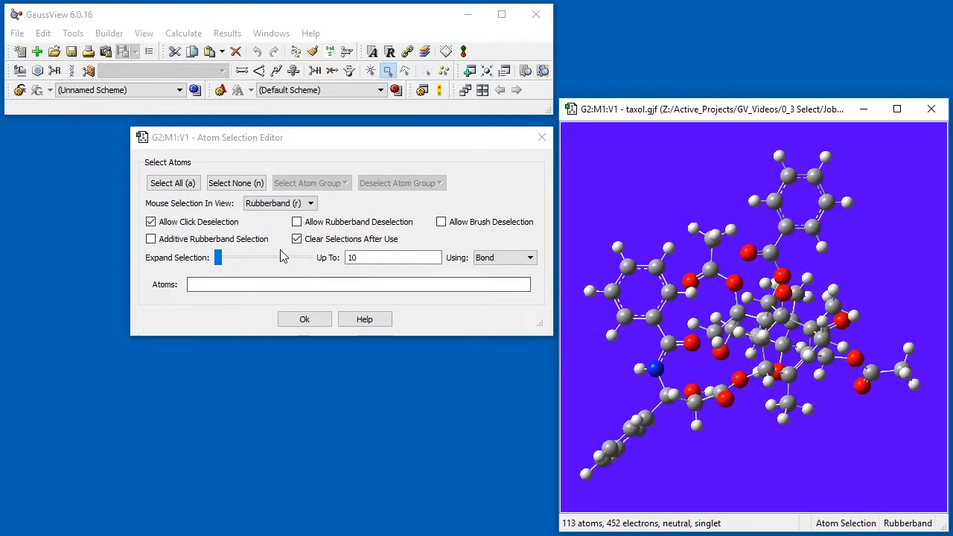
# Enable additive selection and rubberband deselection, select all atoms, then box-deselect the upper ring region.
pyautogui.click(150, 238)
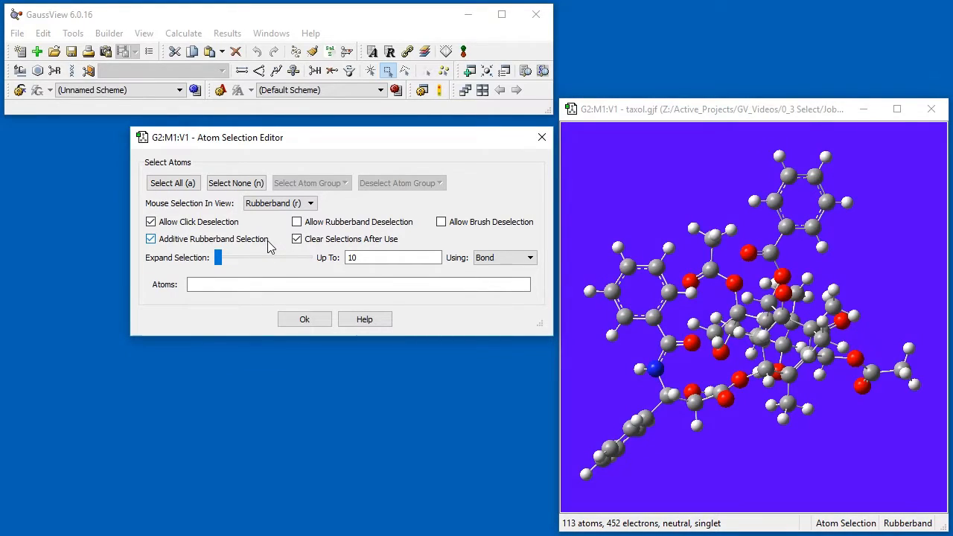
pyautogui.click(296, 221)
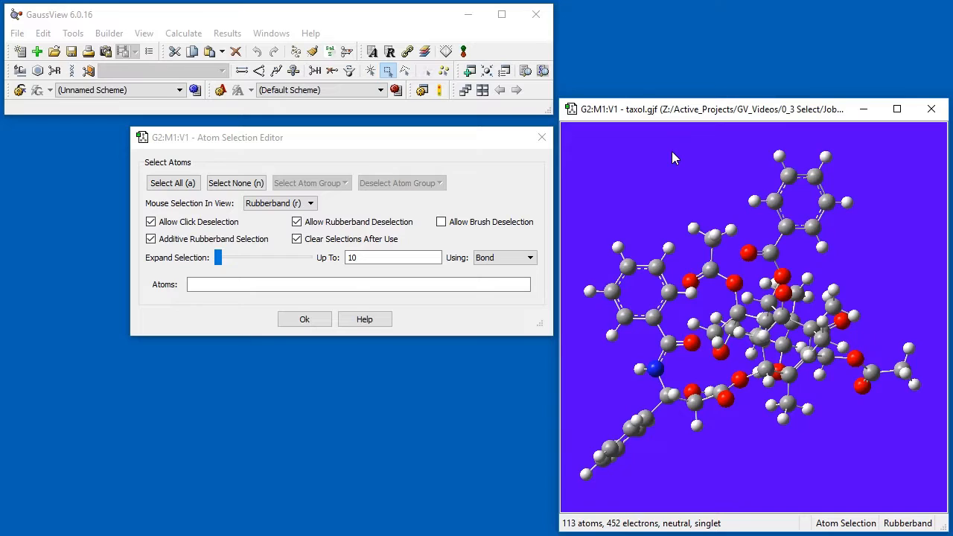
pyautogui.click(173, 181)
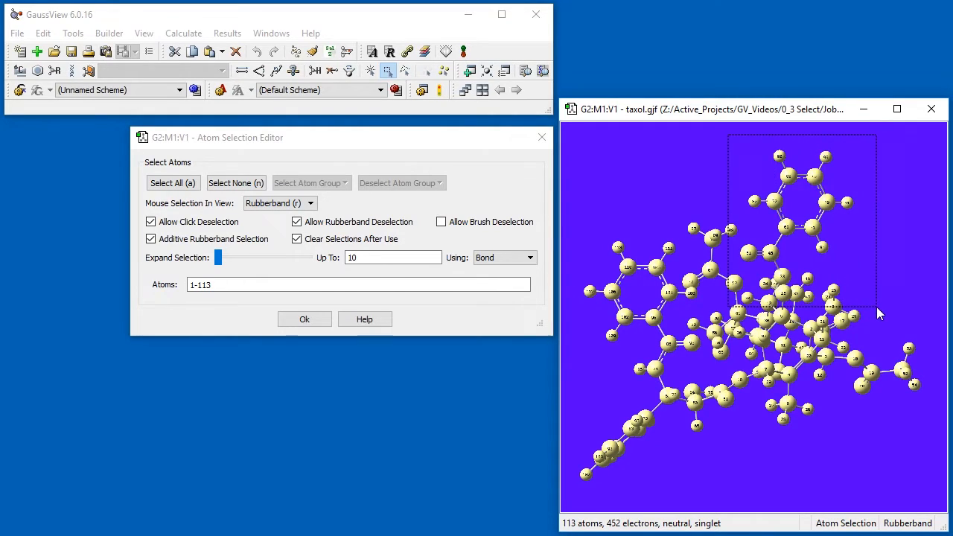
pyautogui.moveTo(726, 134); pyautogui.dragTo(878, 313)
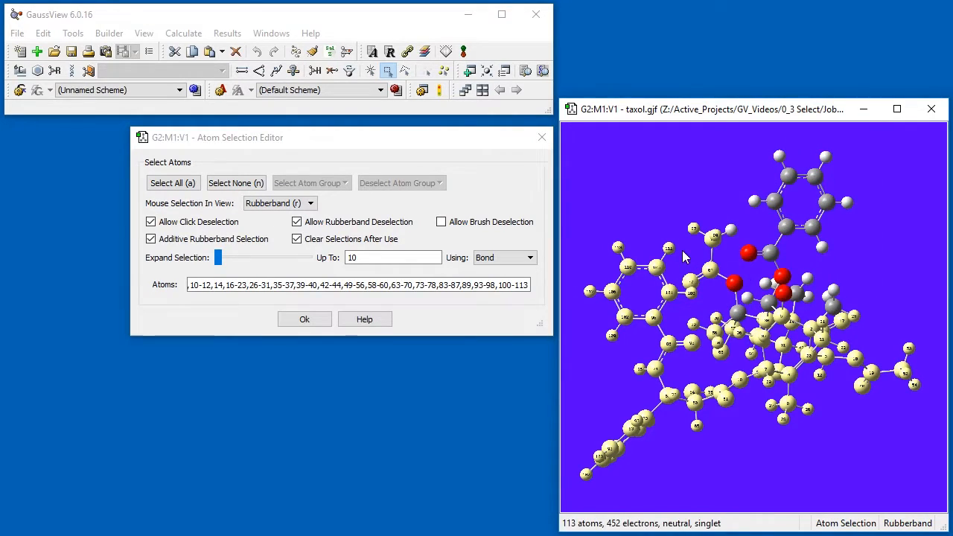
pyautogui.moveTo(677, 253)
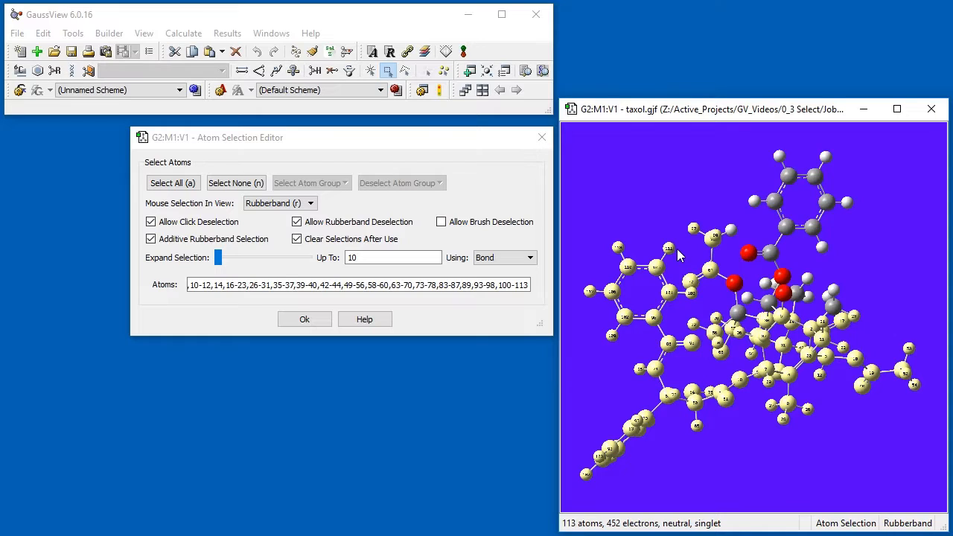
pyautogui.moveTo(676, 250); pyautogui.dragTo(804, 308)
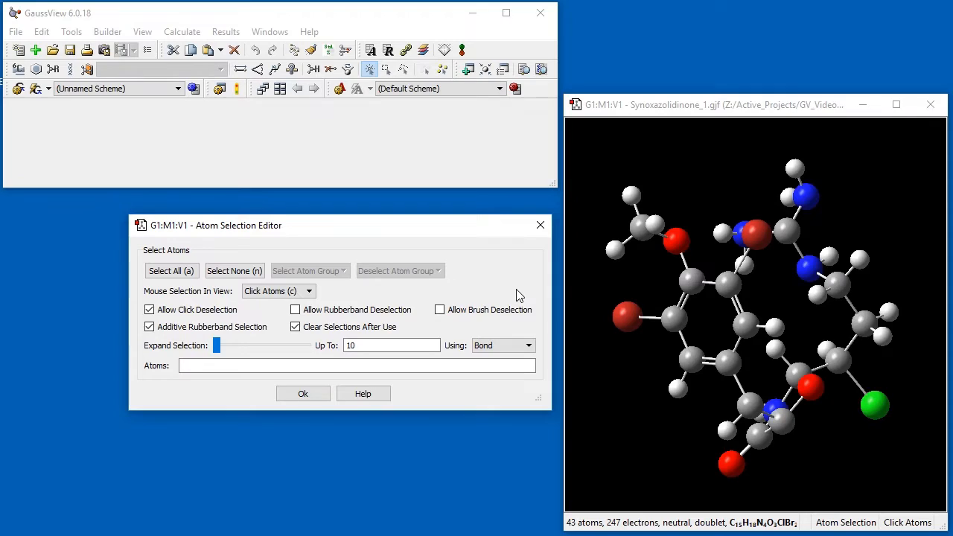
# Select atom 19 and grow the selection outward by bonds with the Expand Selection slider.
pyautogui.click(628, 316)
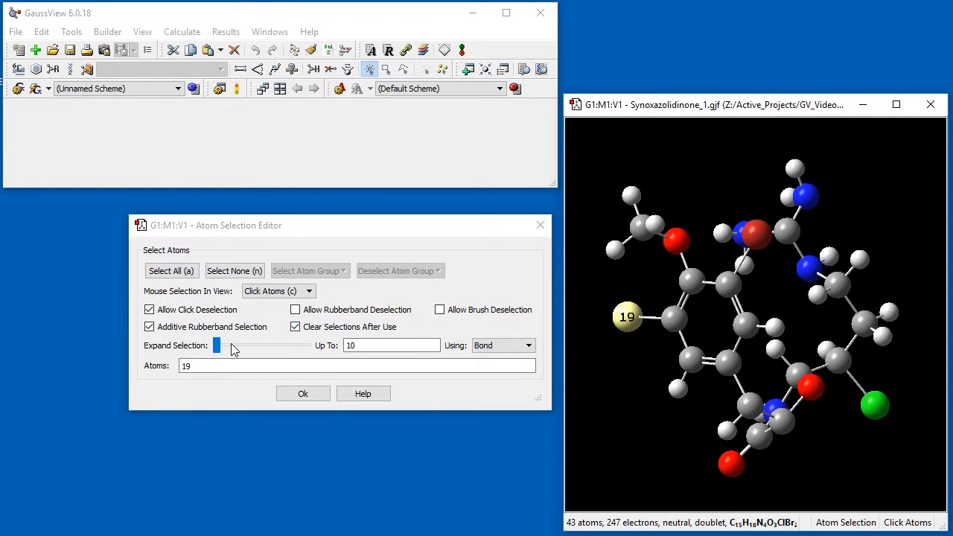
pyautogui.moveTo(217, 346); pyautogui.dragTo(235, 346)
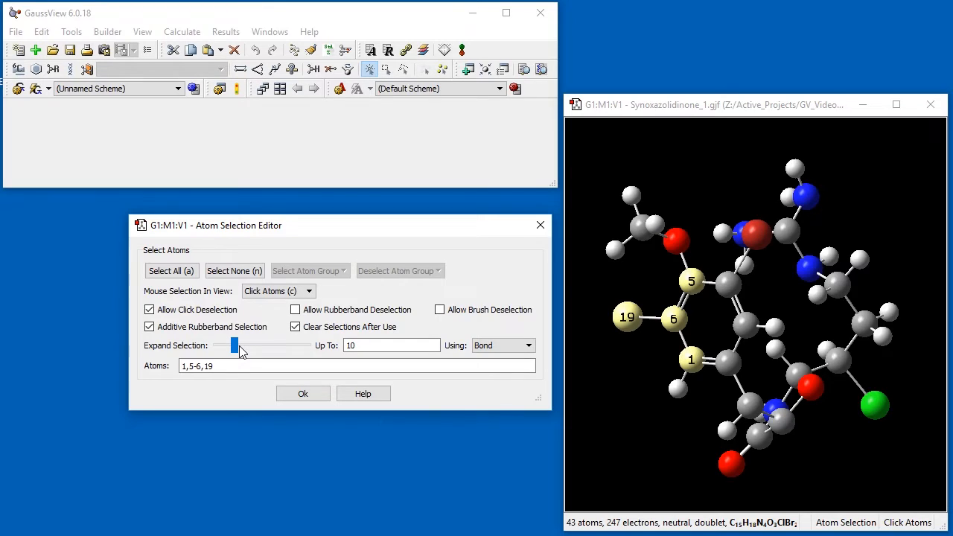
pyautogui.moveTo(235, 346); pyautogui.dragTo(244, 345)
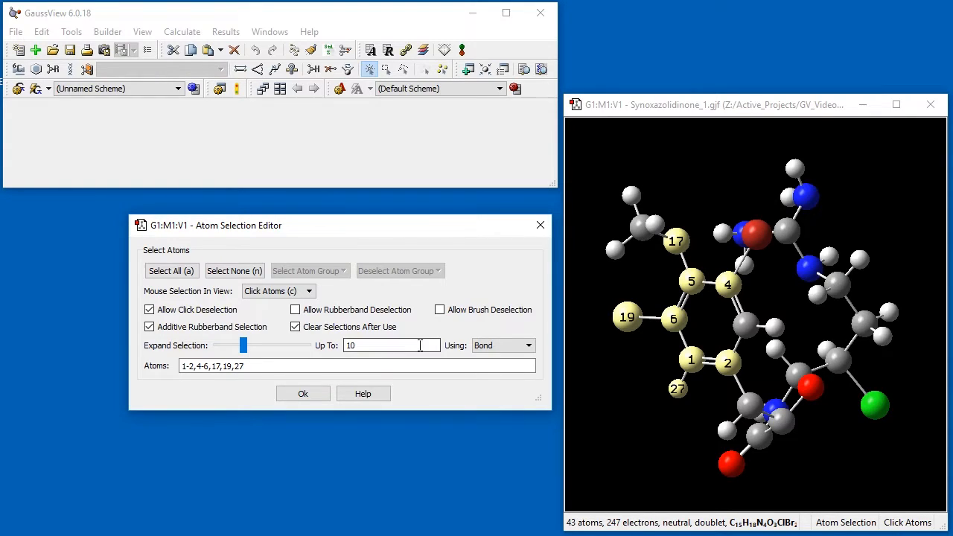
# Switch expansion to Distance, reselect atoms 19 and 6, expand to nearby atoms, then set expansion to PDB residue.
pyautogui.click(529, 346)
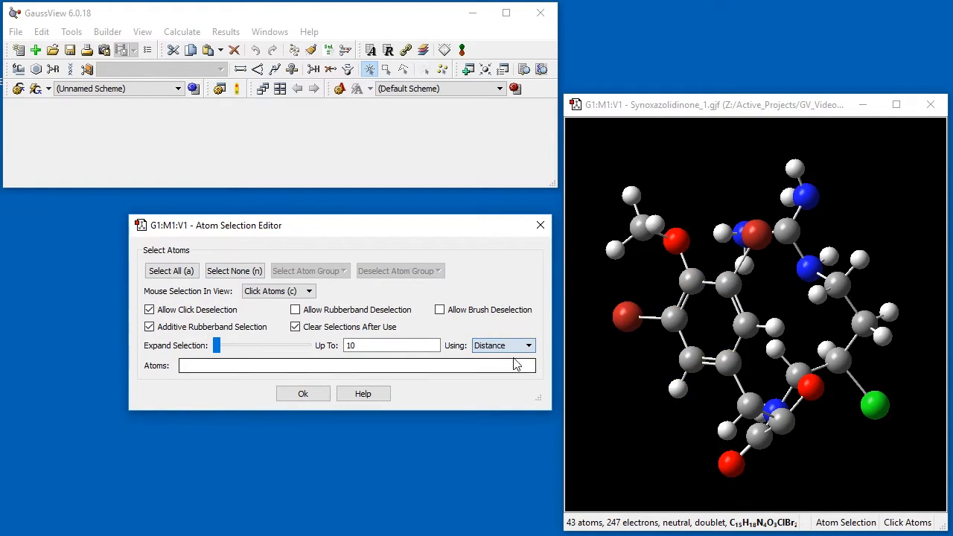
pyautogui.click(626, 316)
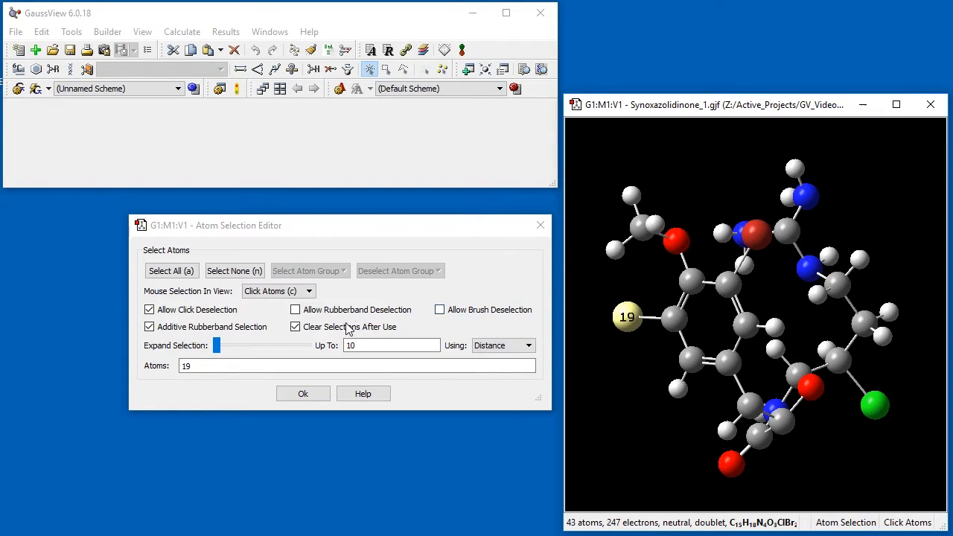
pyautogui.click(673, 319)
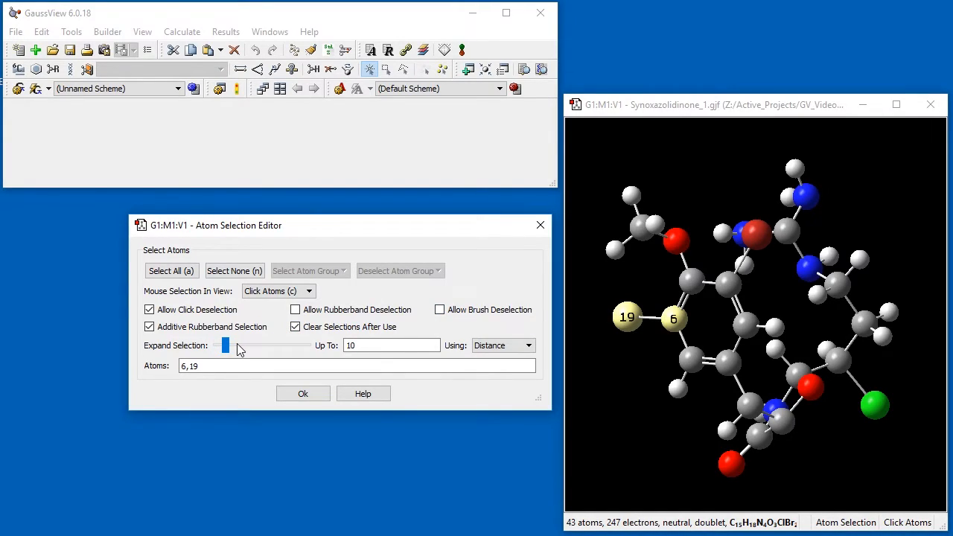
pyautogui.moveTo(227, 345); pyautogui.dragTo(235, 345)
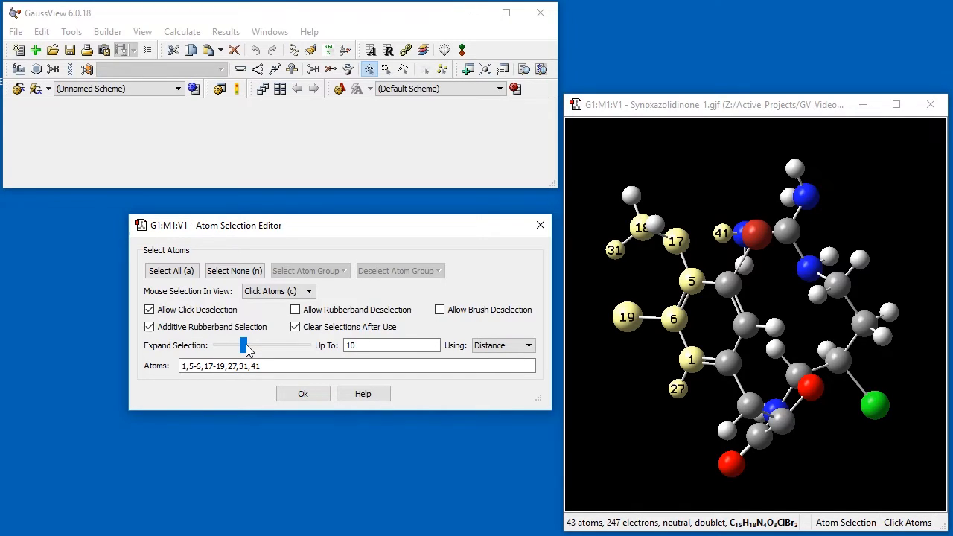
pyautogui.click(390, 346)
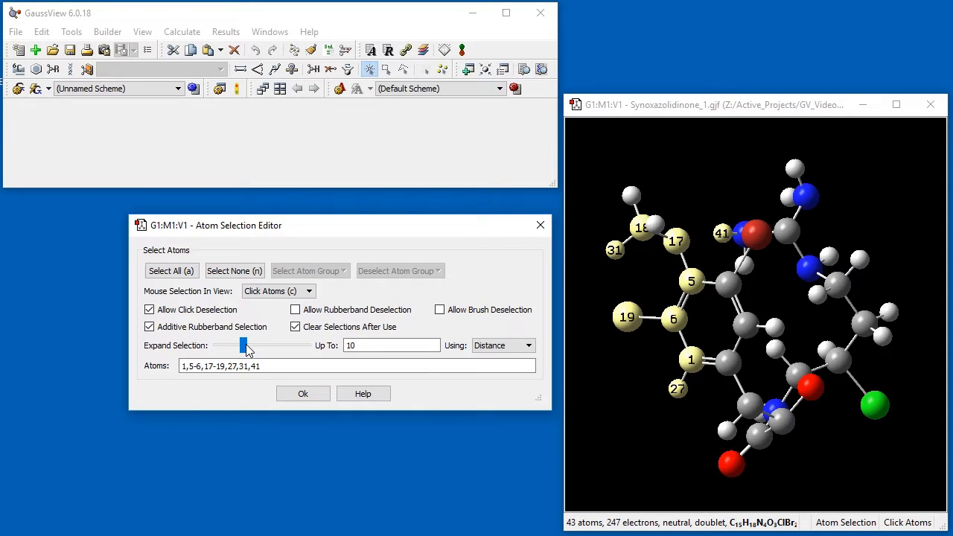
pyautogui.click(360, 366)
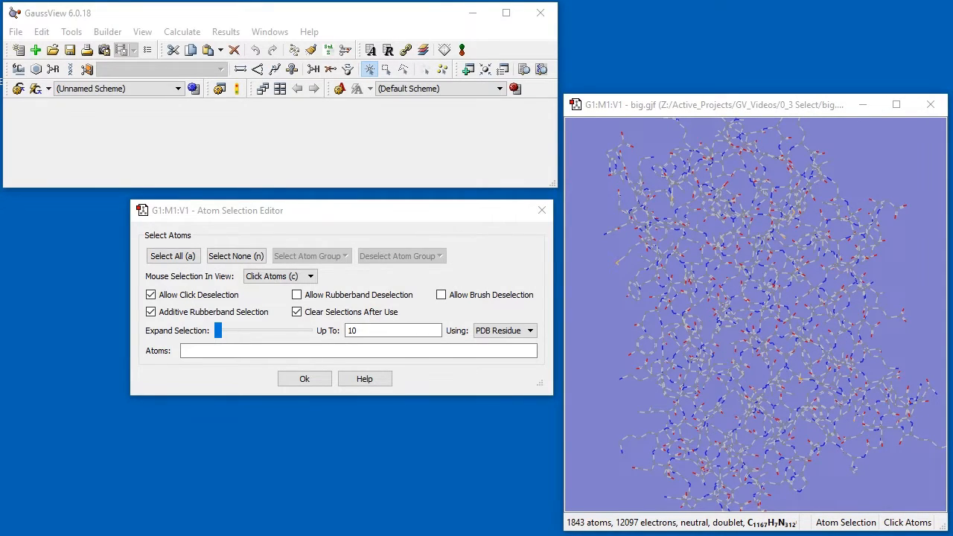
# In the PDB Residue Editor select row 64 (GYS) and select its atoms 473–493 via the Rows menu.
pyautogui.click(71, 31)
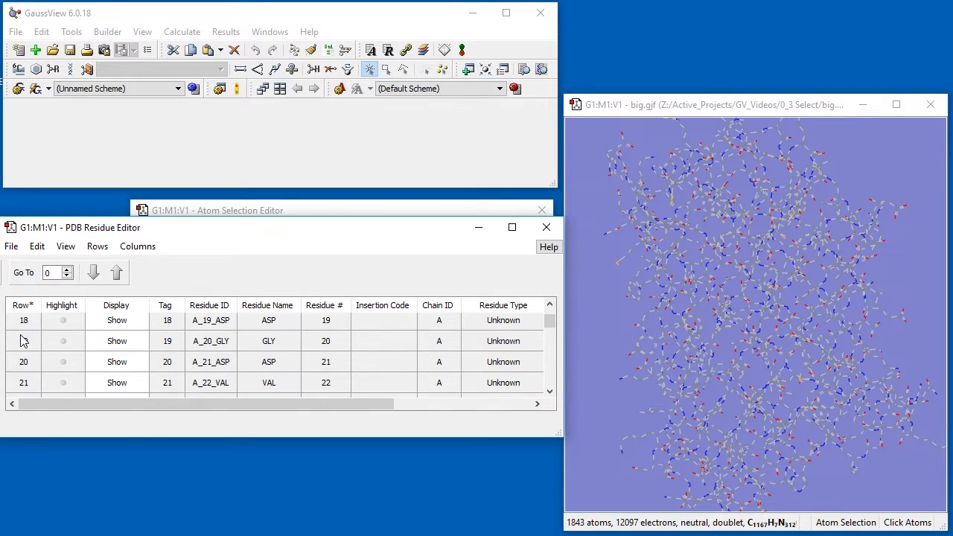
pyautogui.scroll(-3)
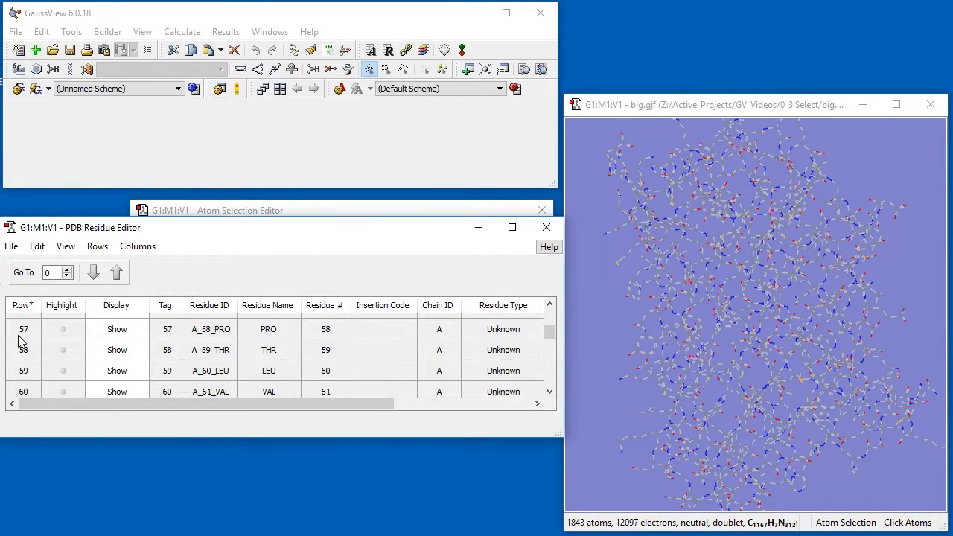
pyautogui.scroll(-3)
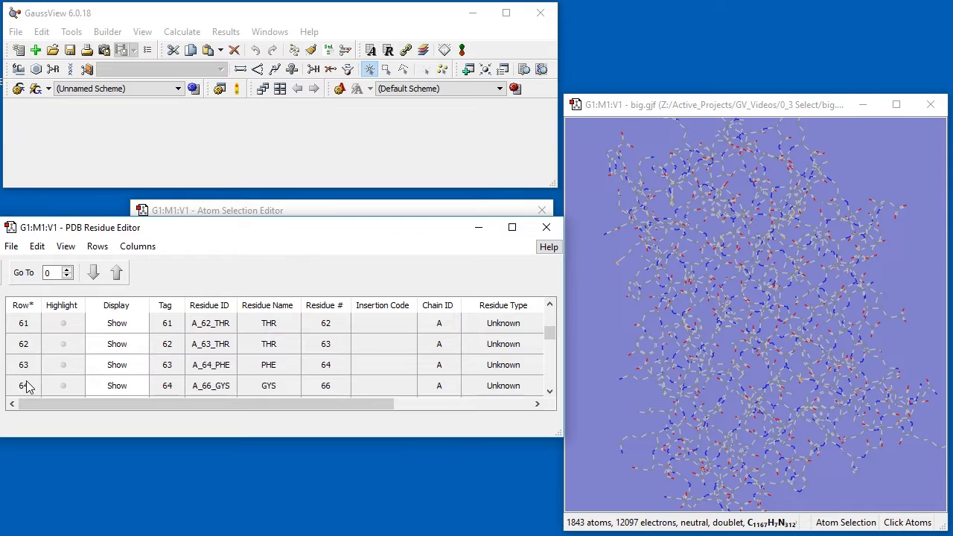
pyautogui.click(24, 384)
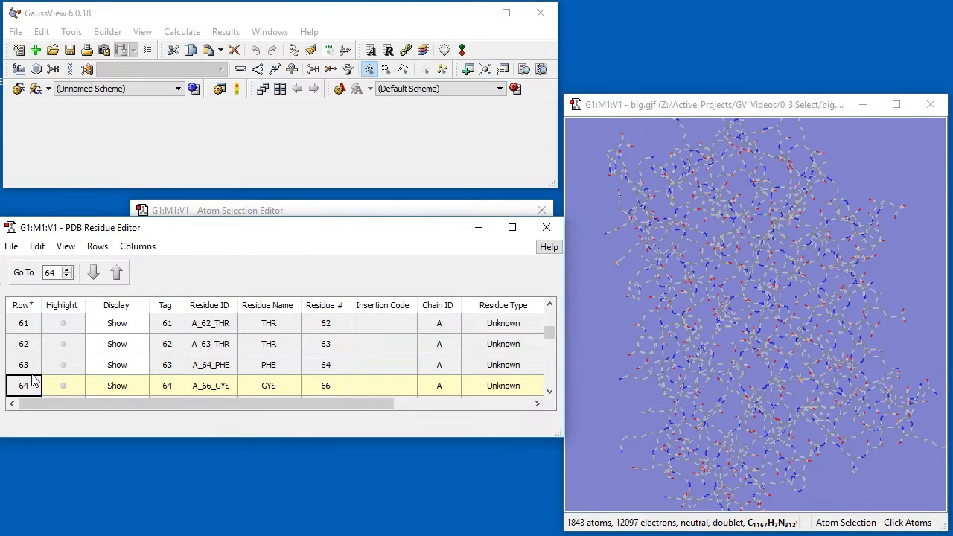
pyautogui.click(97, 246)
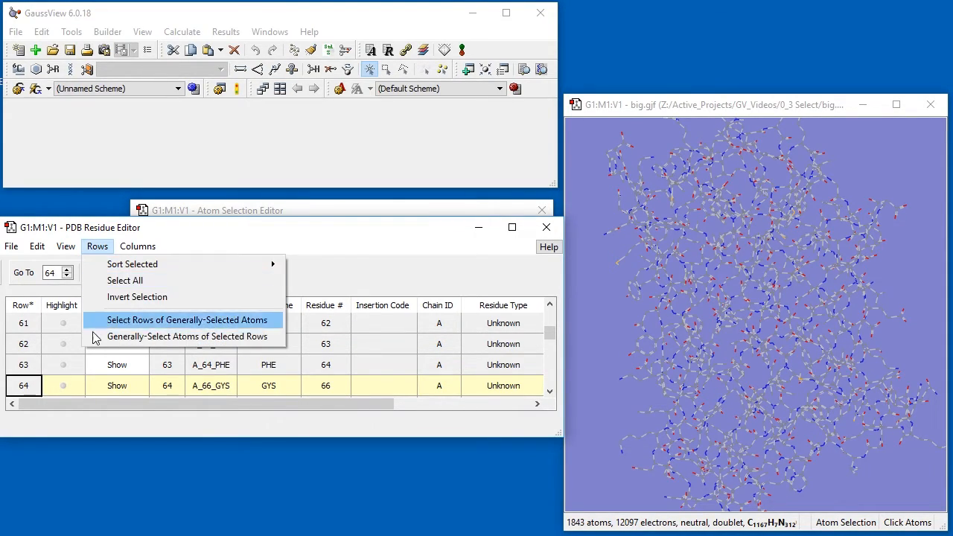
pyautogui.click(188, 318)
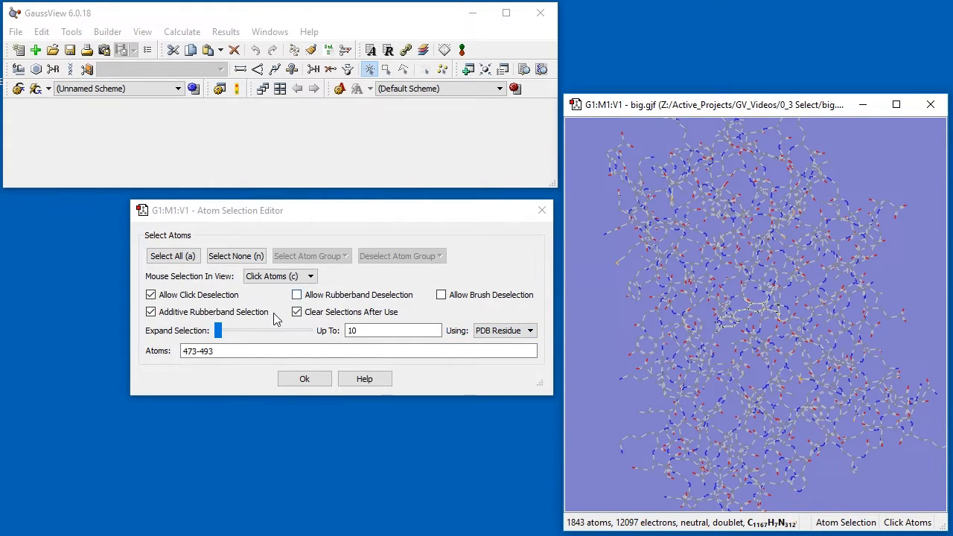
# Expand the selection by one PDB residue to atoms 462–500.
pyautogui.moveTo(218, 331); pyautogui.dragTo(226, 331)
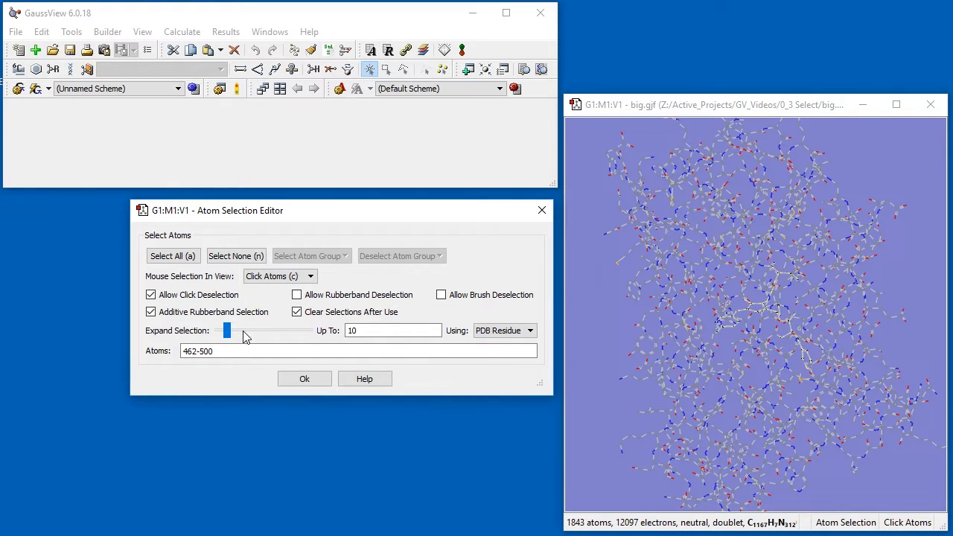
pyautogui.moveTo(226, 331); pyautogui.dragTo(237, 331)
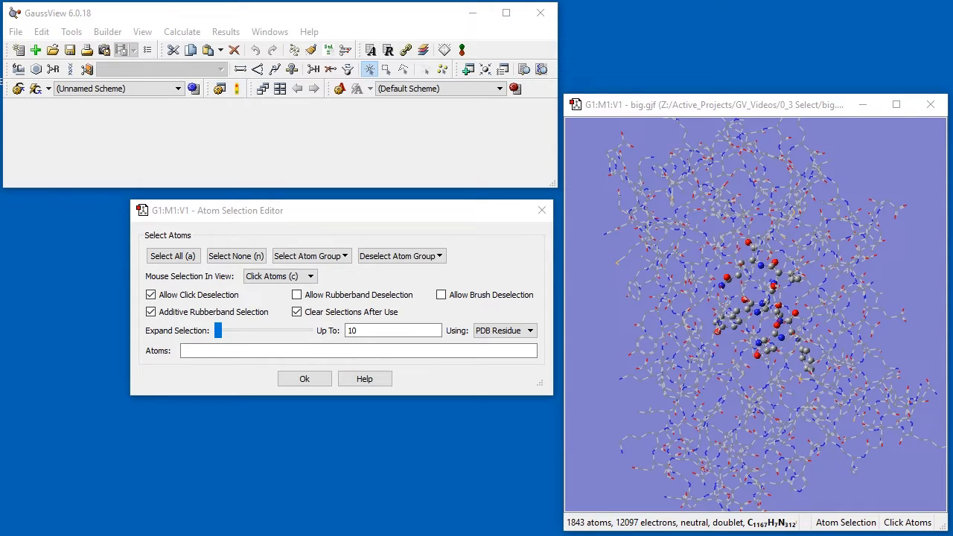
pyautogui.moveTo(608, 266)
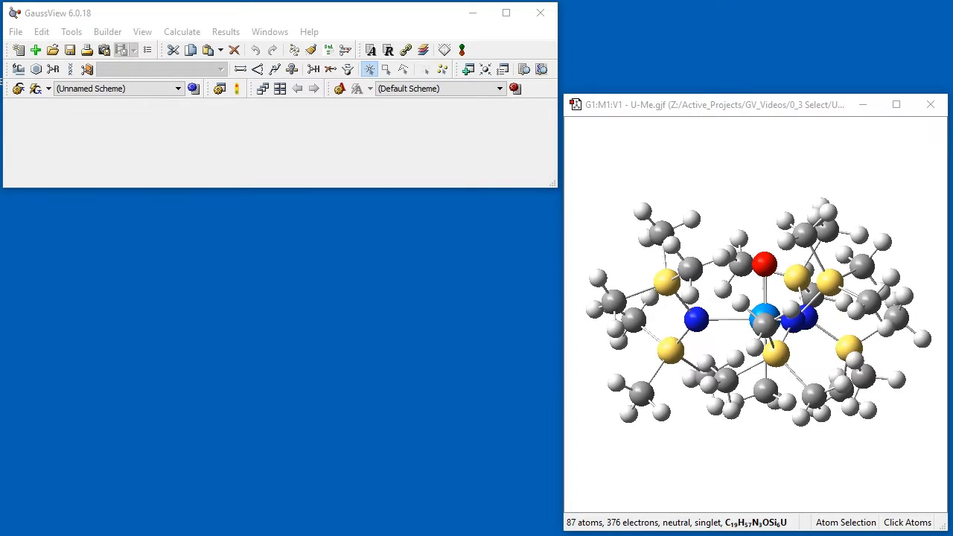
# Switch to U-Me.gjf and show its Atom List Editor via Edit > Atom List.
pyautogui.click(761, 390)
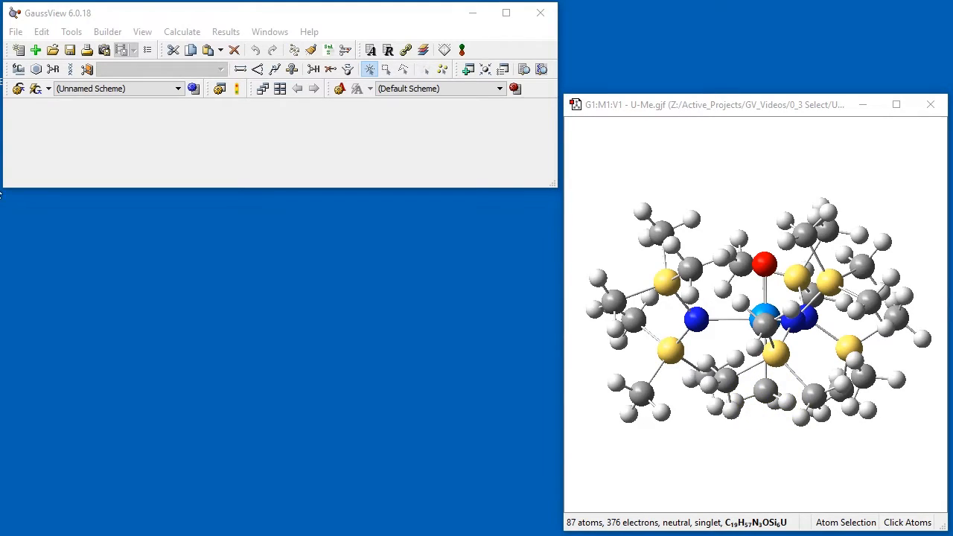
pyautogui.click(86, 49)
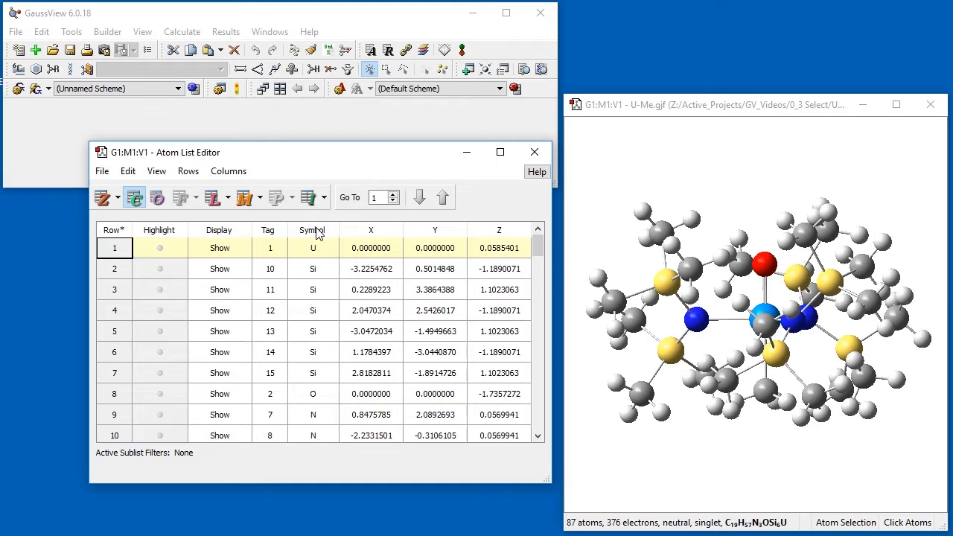
# Select all atom rows and sort them ascending by element symbol so hydrogens come first.
pyautogui.click(188, 170)
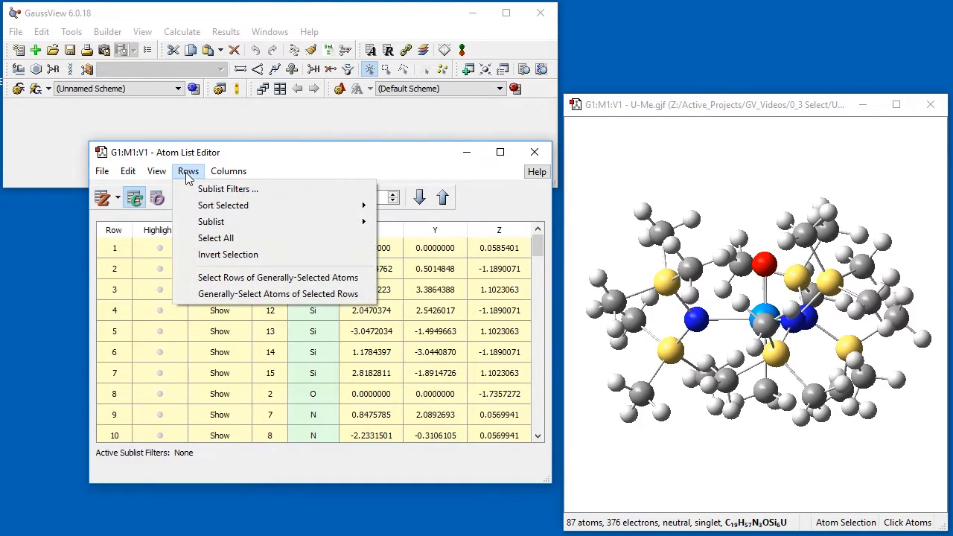
pyautogui.moveTo(223, 205)
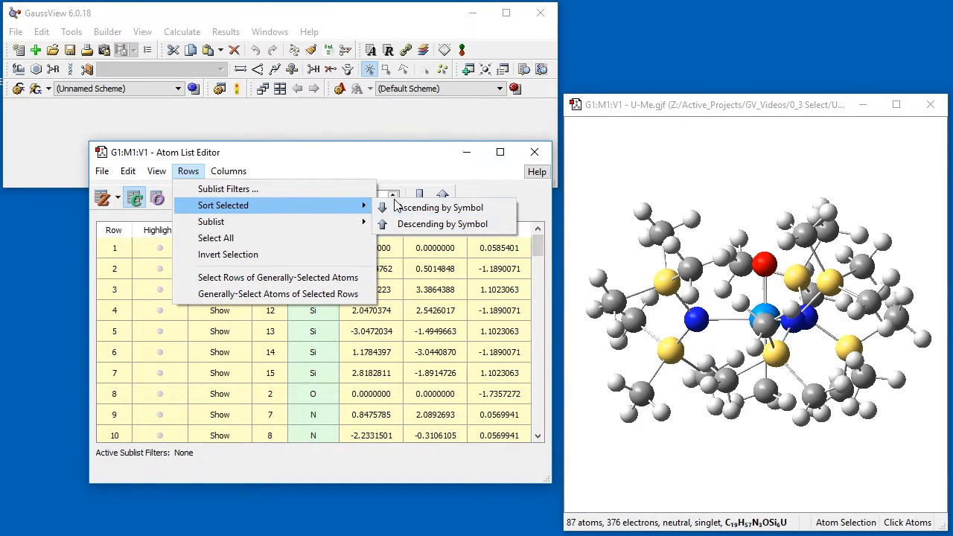
pyautogui.moveTo(439, 207)
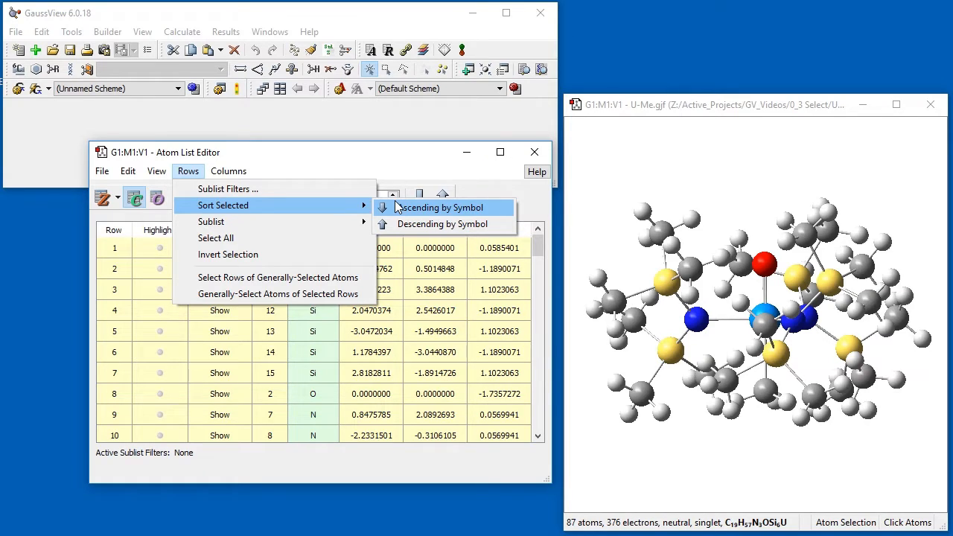
pyautogui.click(444, 207)
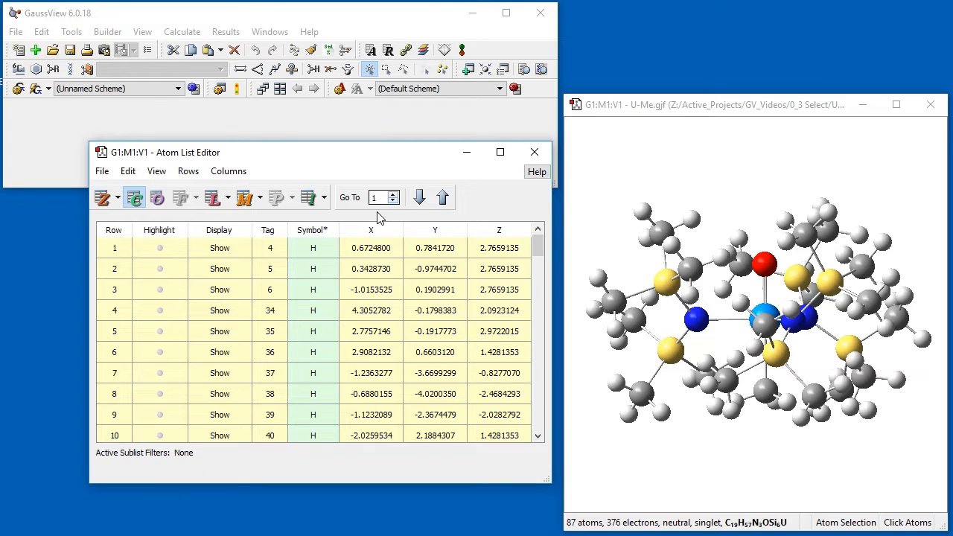
# Select all hydrogen rows of U-Me.gjf from the first H through row 57, leaving them highlighted in the model.
pyautogui.click(313, 310)
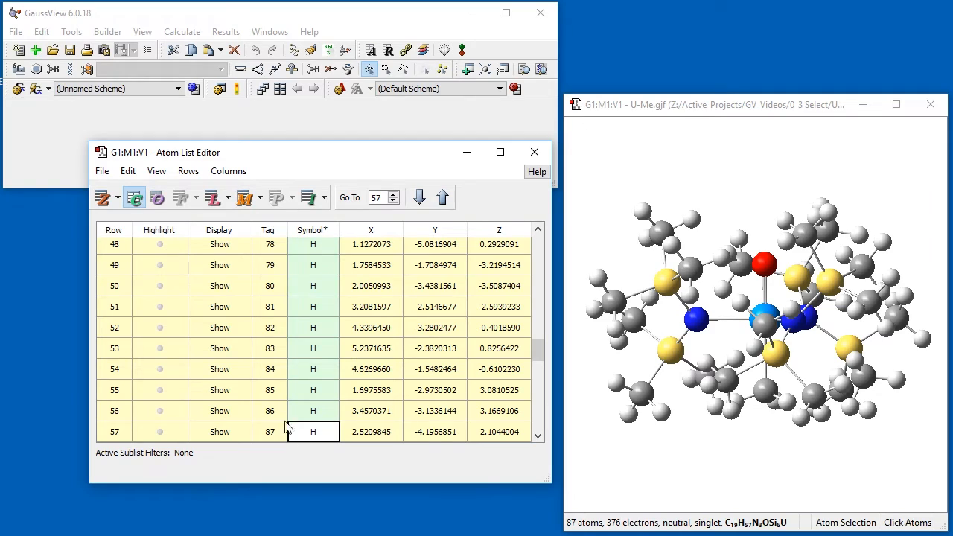
pyautogui.click(188, 170)
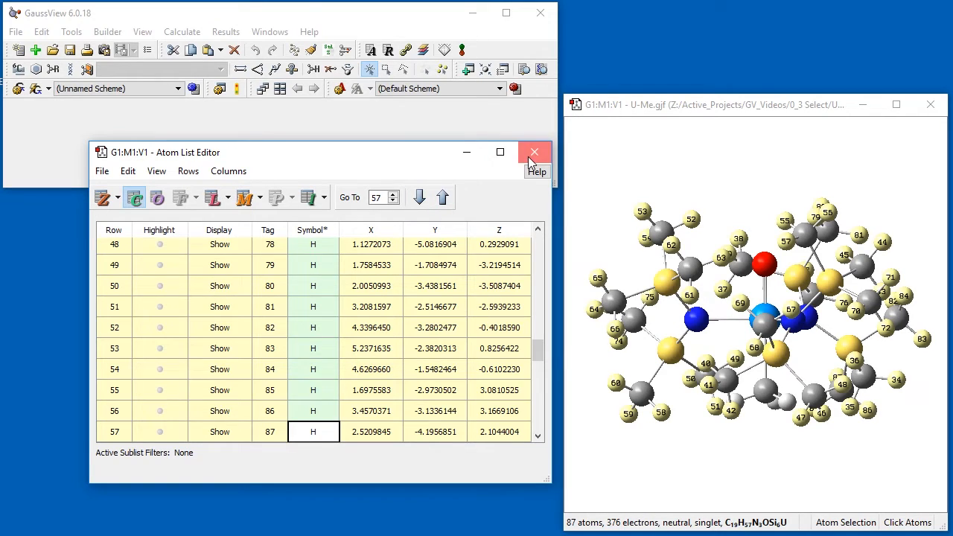
pyautogui.click(533, 152)
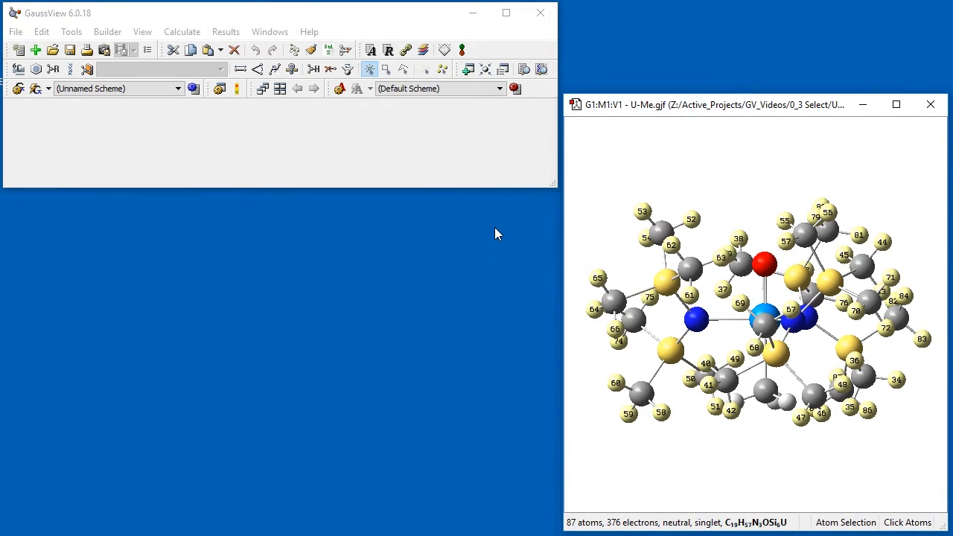